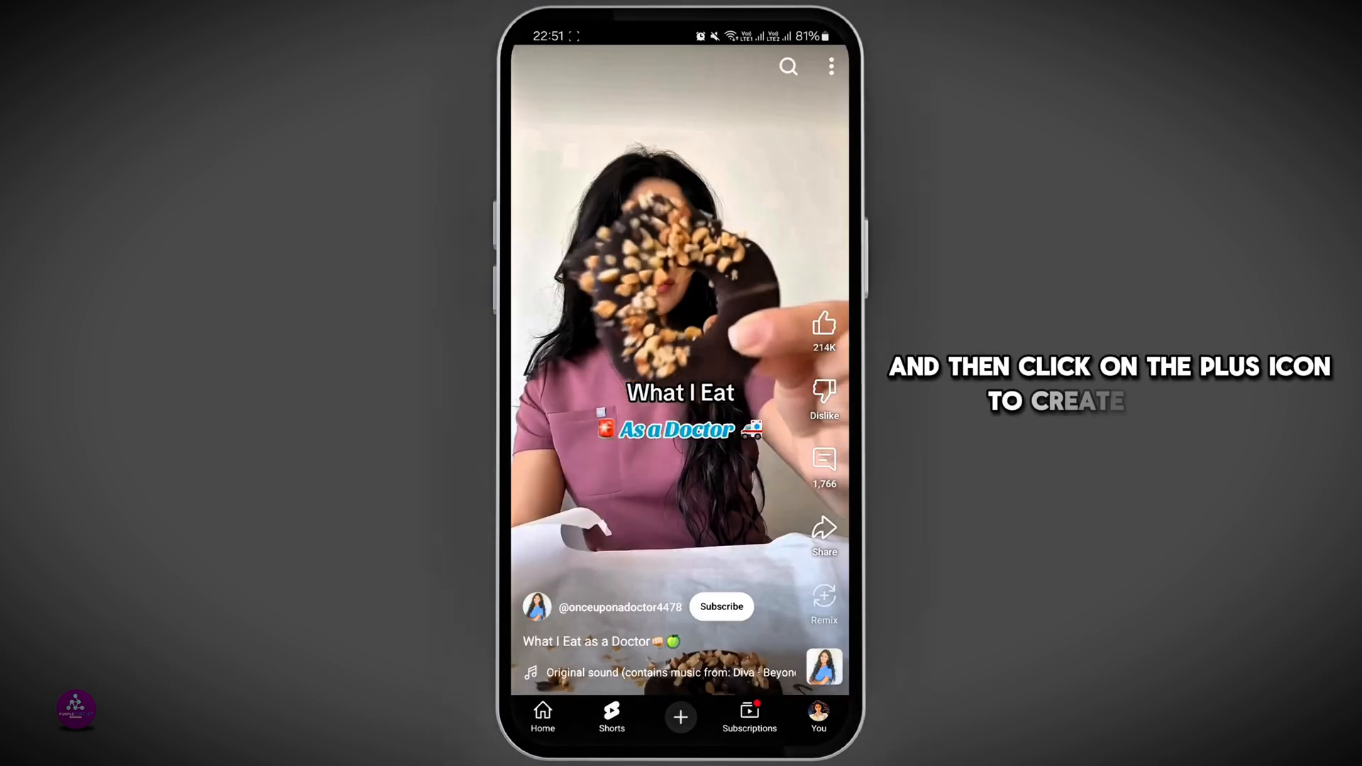
Leave the playing YouTube Short and return to the phone's app drawer.
{"action": "left_click", "coordinate": [680, 717]}
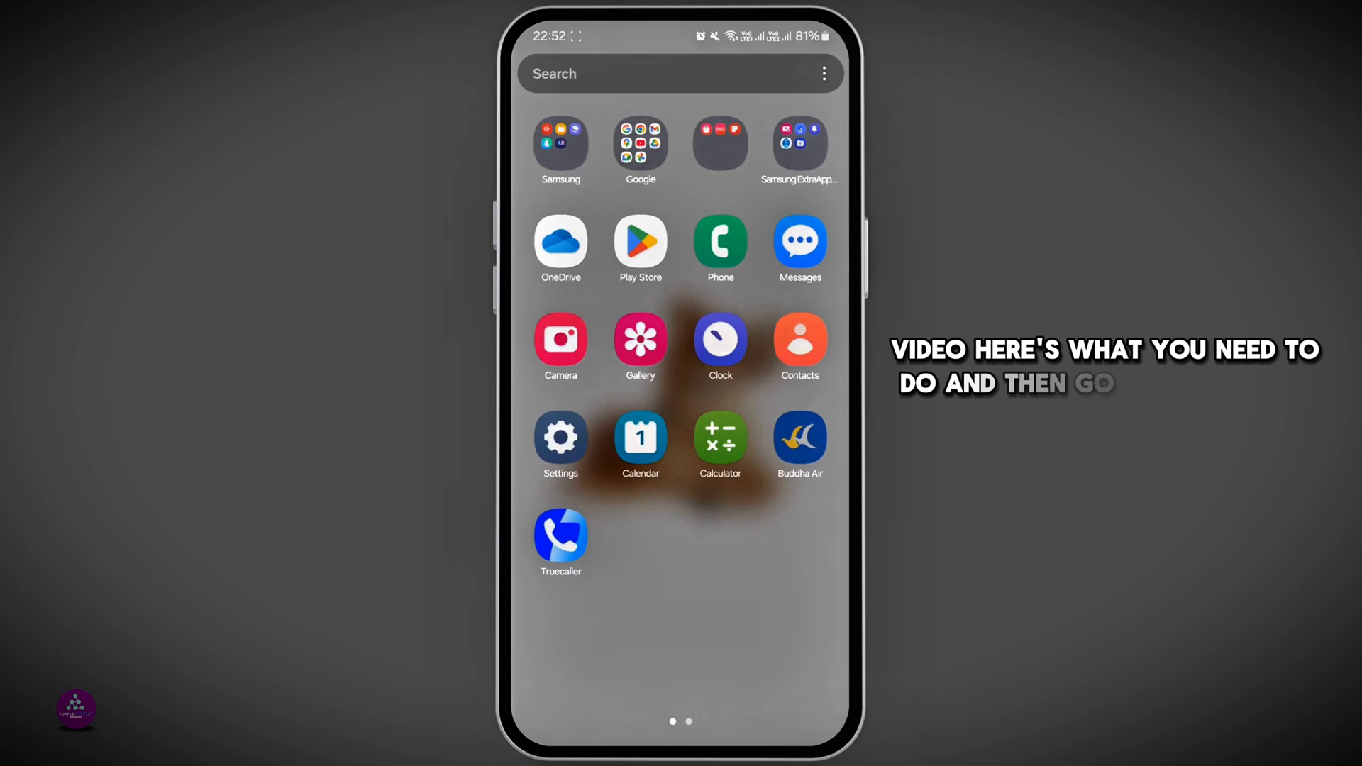
Launch Play Store and search 'you' to show the youtube results with YouTube listed as installed.
{"action": "left_click", "coordinate": [640, 241]}
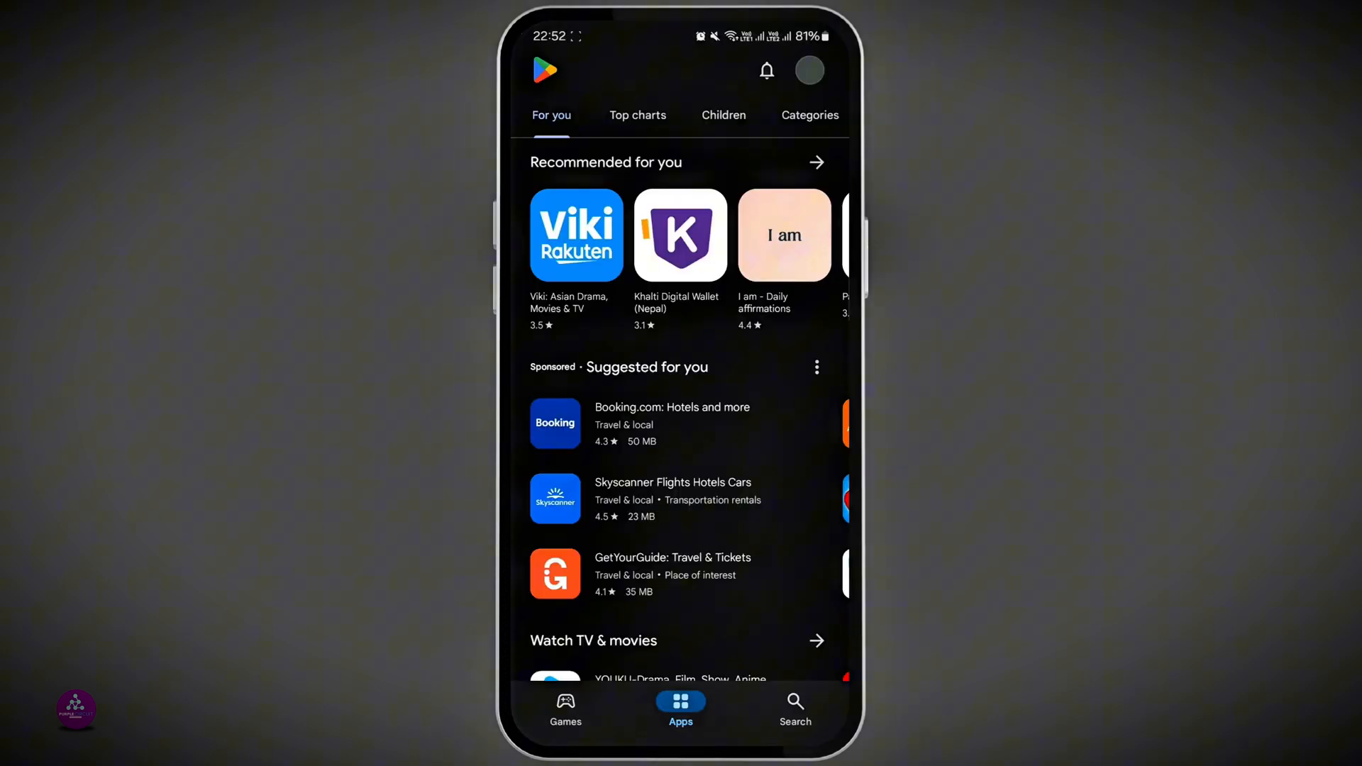
{"action": "left_click", "coordinate": [793, 708]}
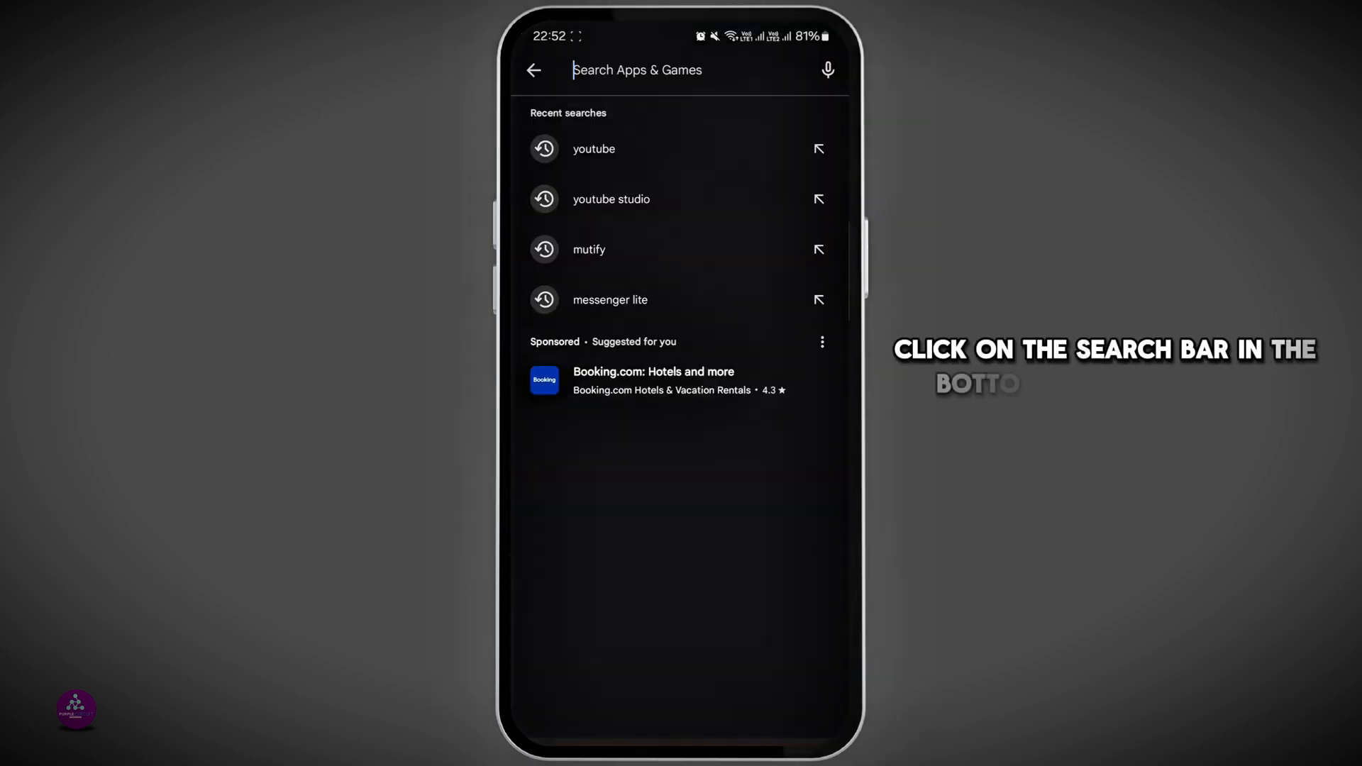
{"action": "type", "text": "you"}
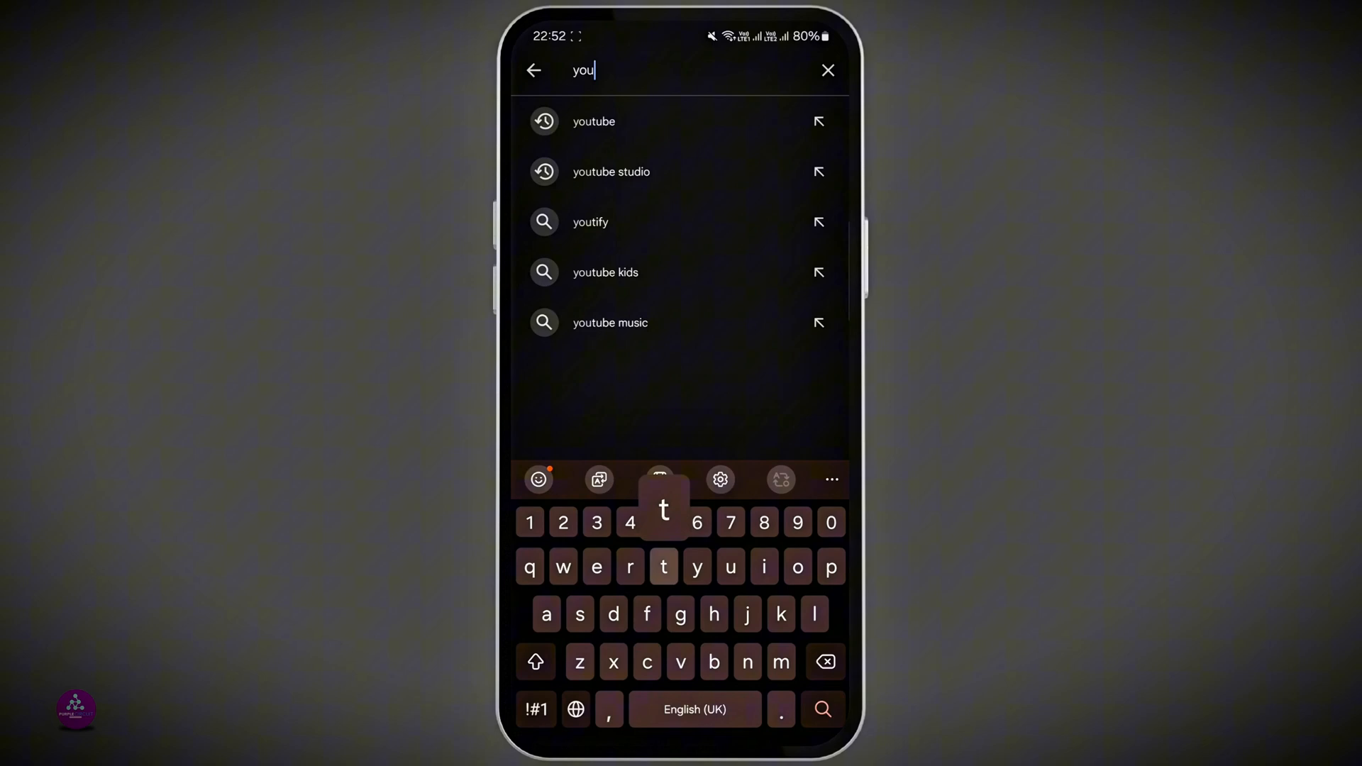
{"action": "left_click", "coordinate": [593, 120]}
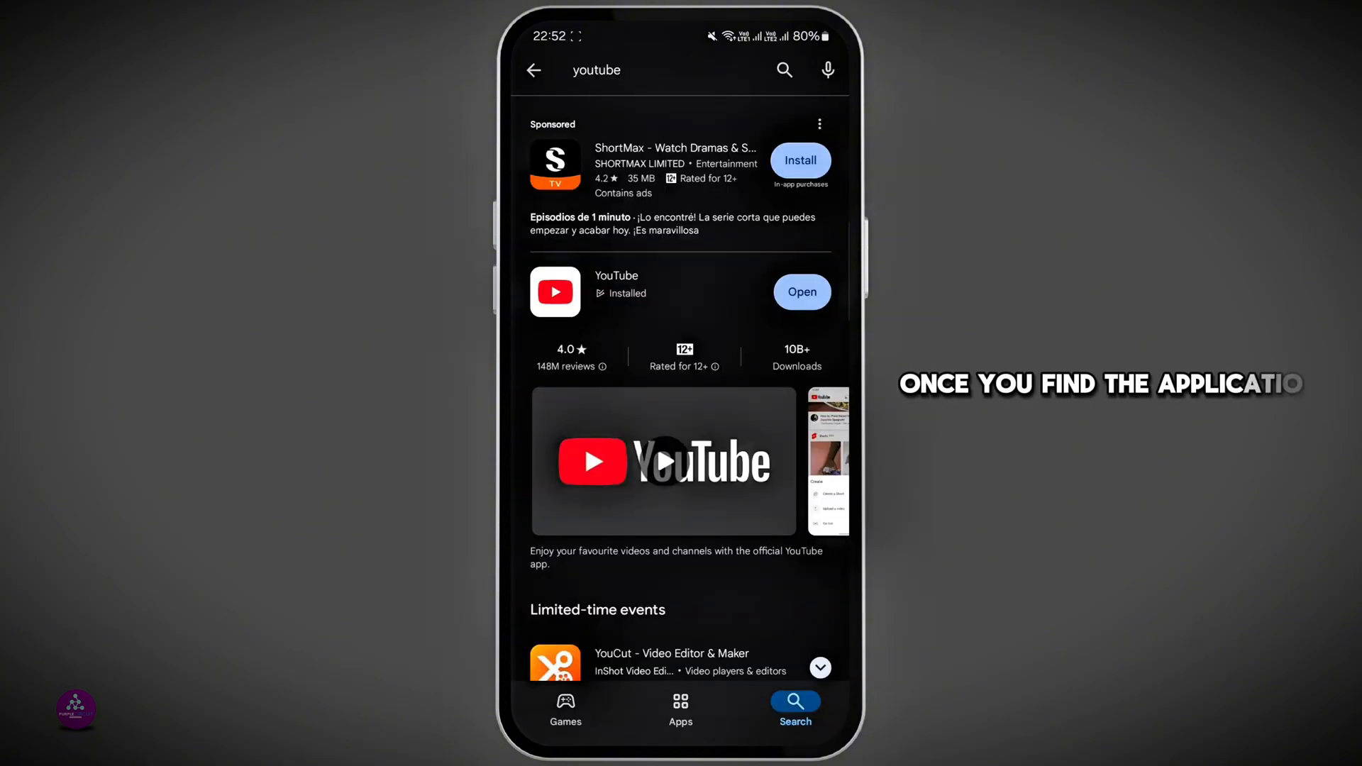
View YouTube's app page (Uninstall/Open only), then clear the search field for a new lookup.
{"action": "left_click", "coordinate": [616, 275]}
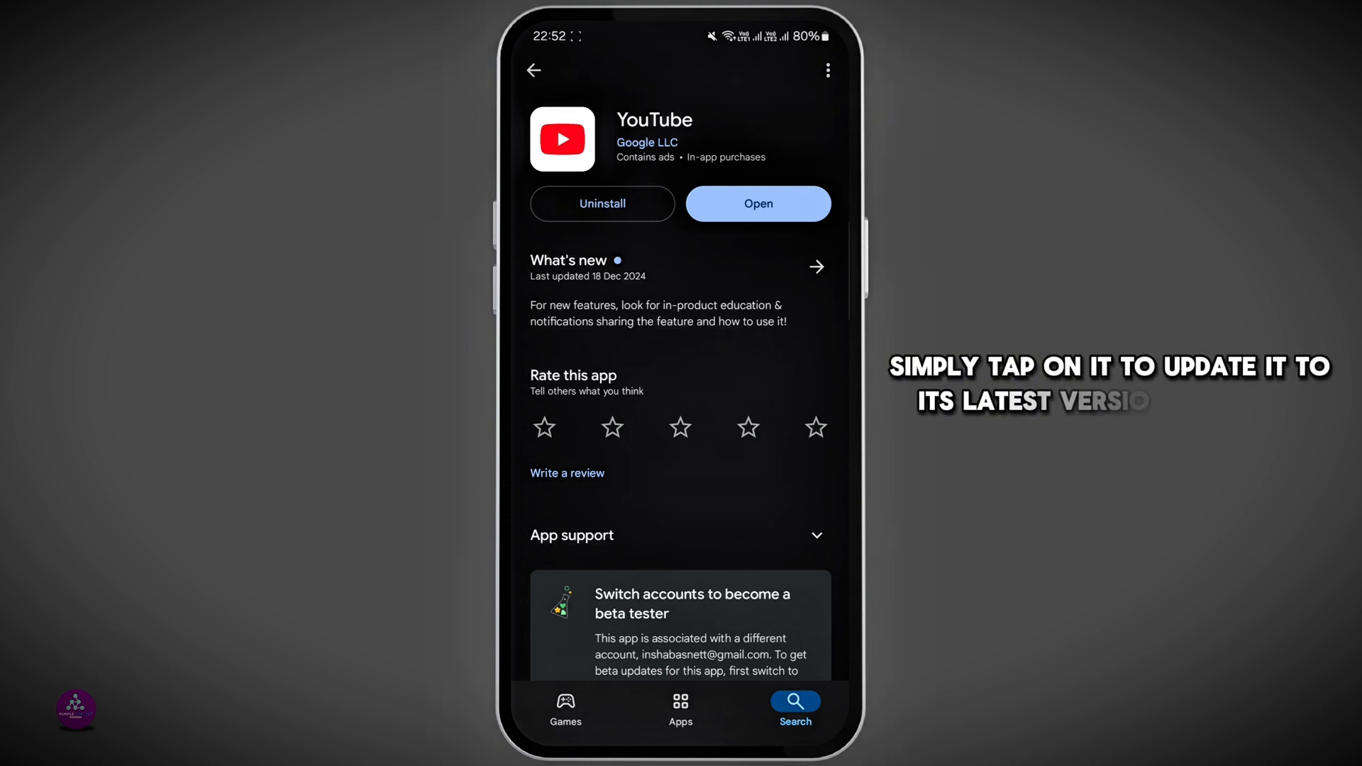
{"action": "left_click", "coordinate": [534, 71]}
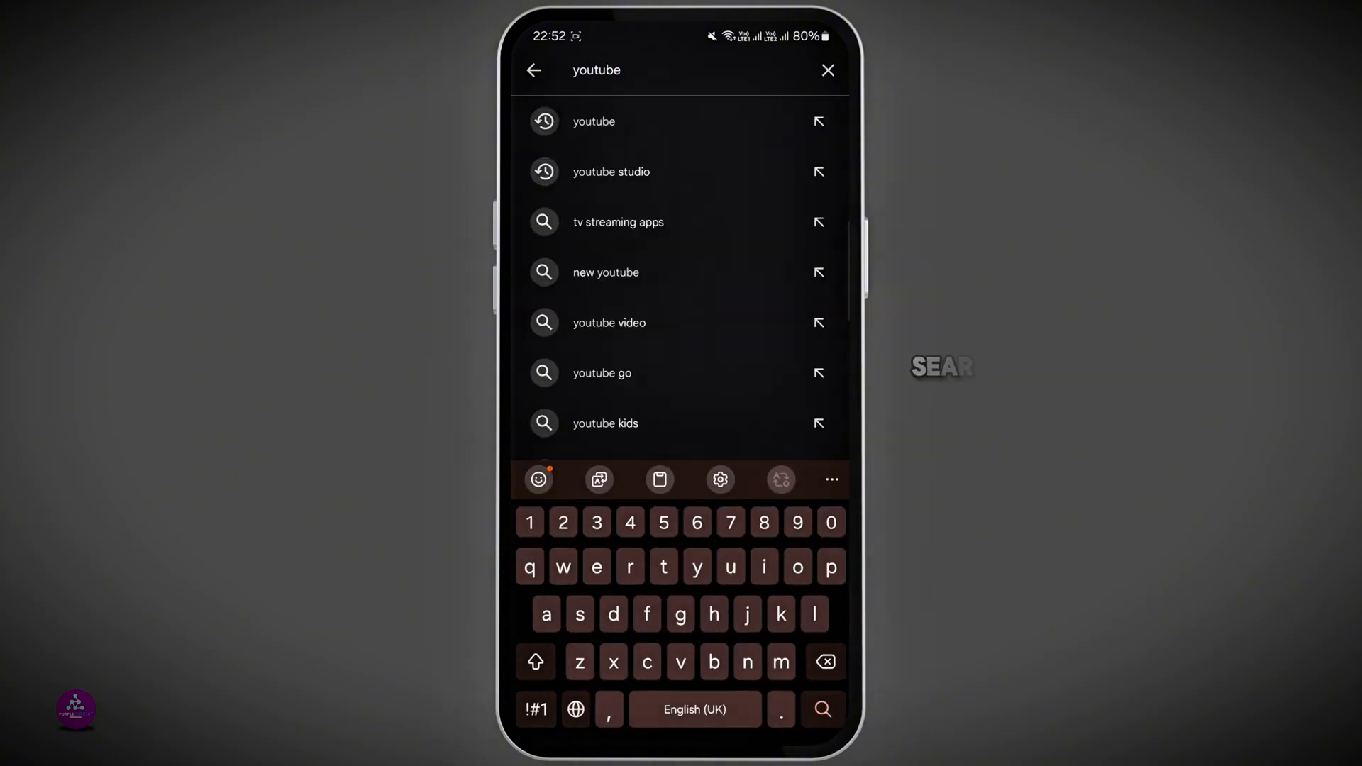
{"action": "left_click", "coordinate": [826, 71]}
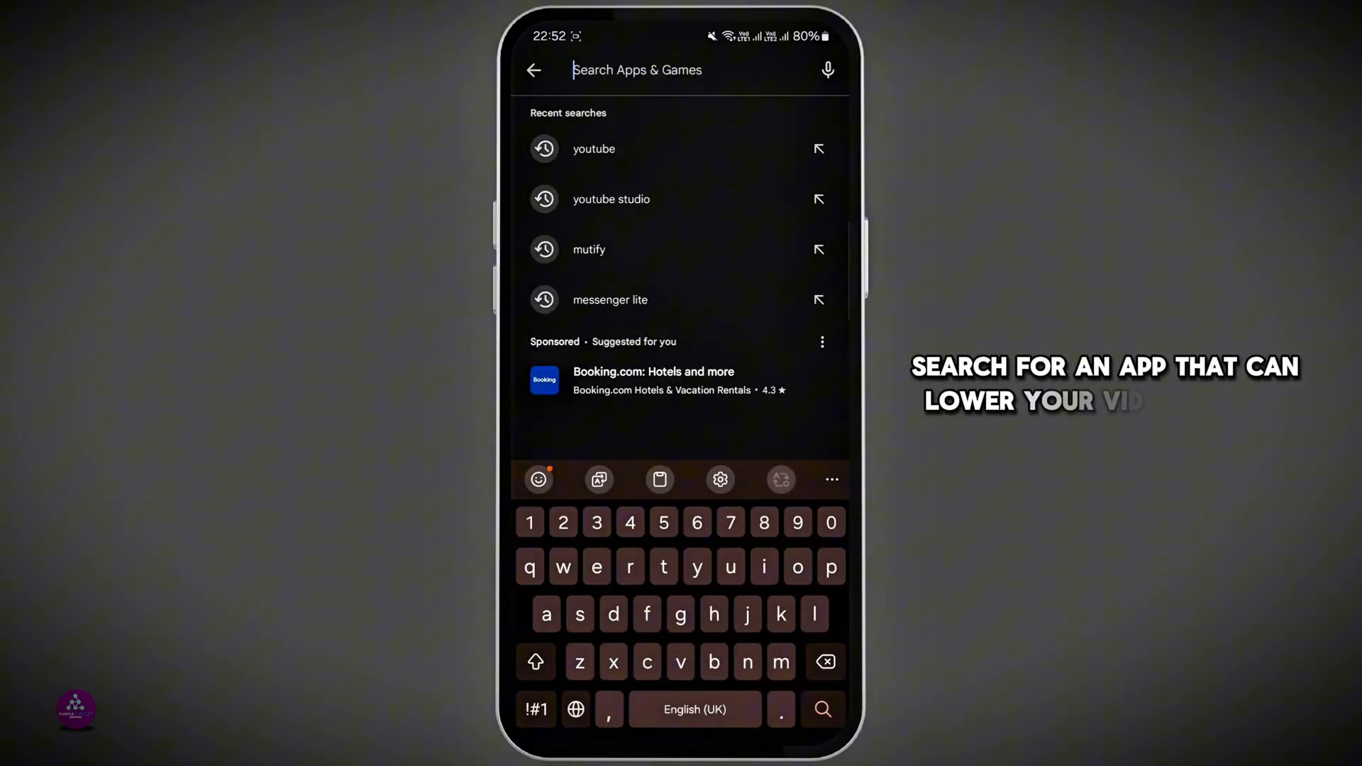